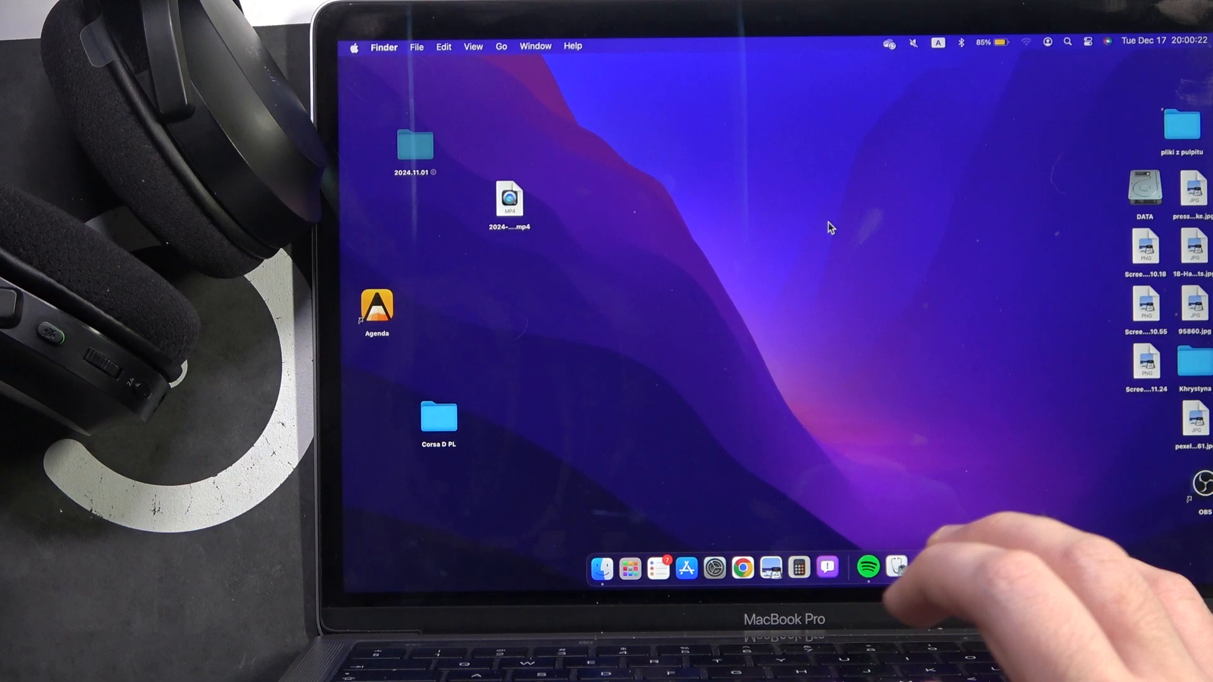
- Launch System Settings from the Dock and show the Bluetooth pane scanning for nearby devices
{"action": "left_click", "coordinate": [963, 43]}
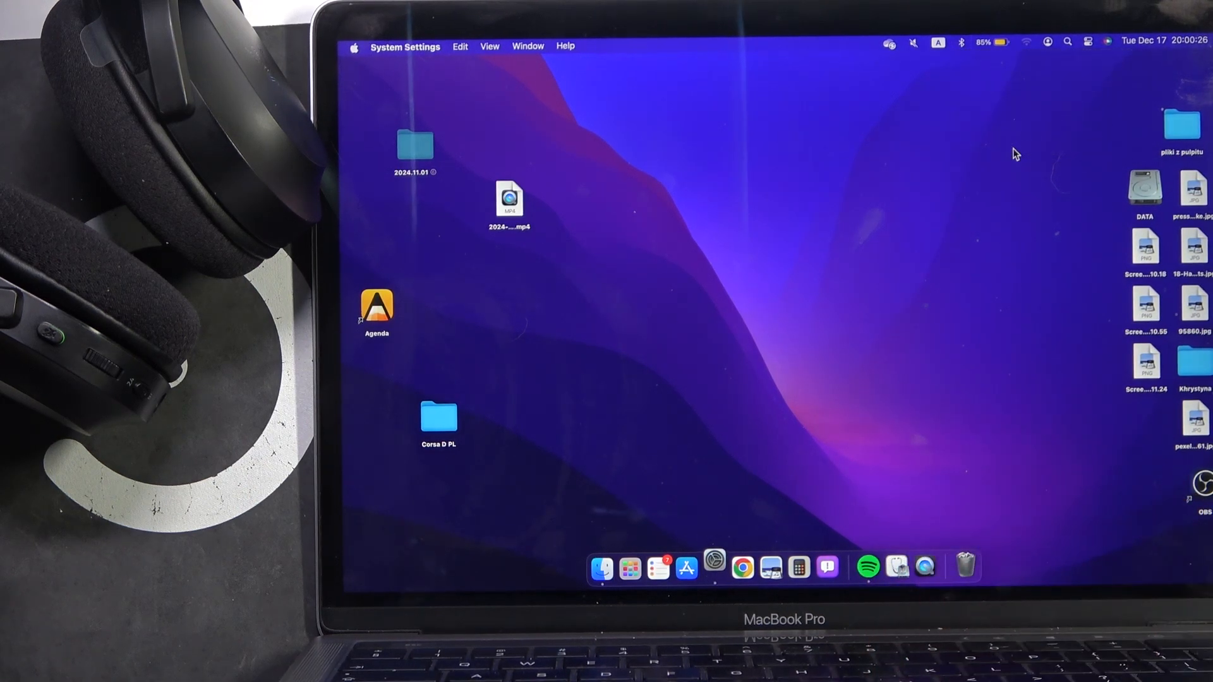
{"action": "left_click", "coordinate": [713, 567]}
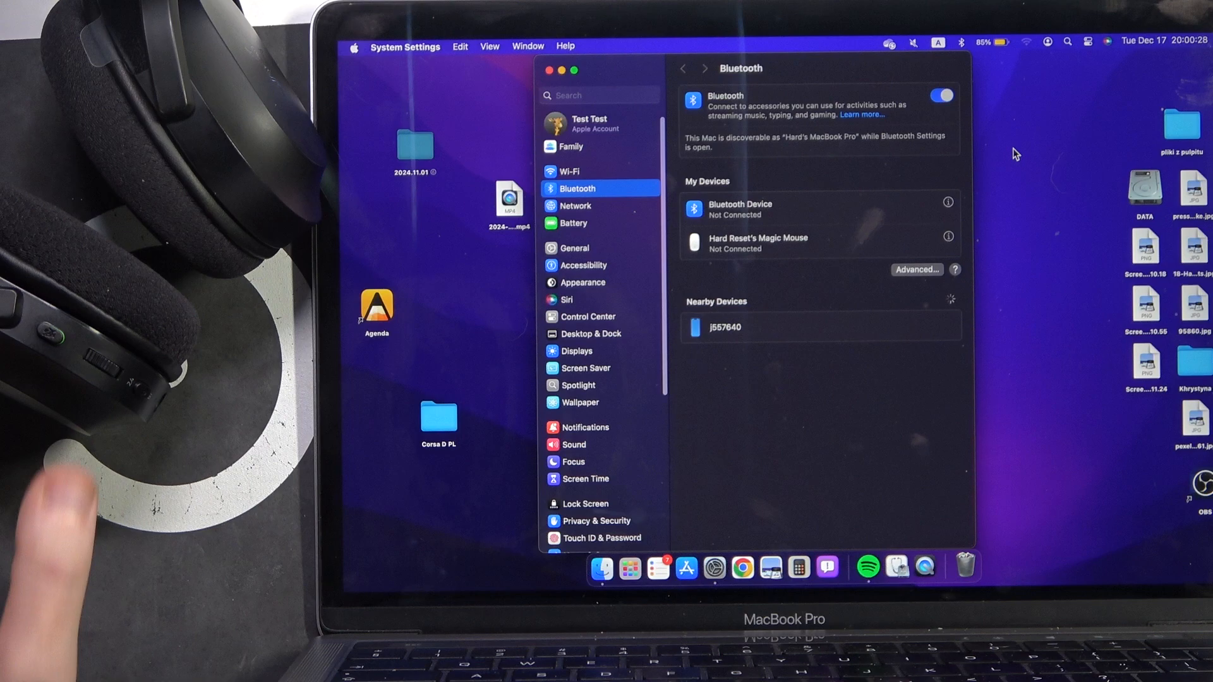